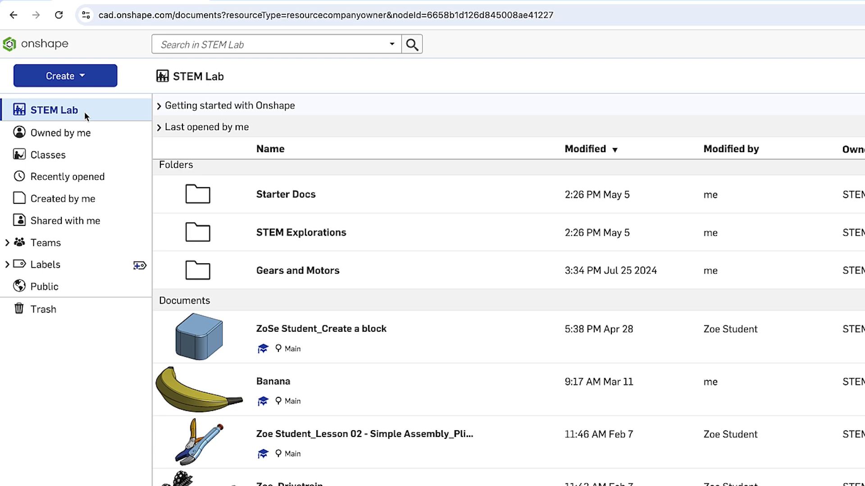
- Show the Classes list and bring up the Create menu
{"action": "left_click", "coordinate": [49, 154]}
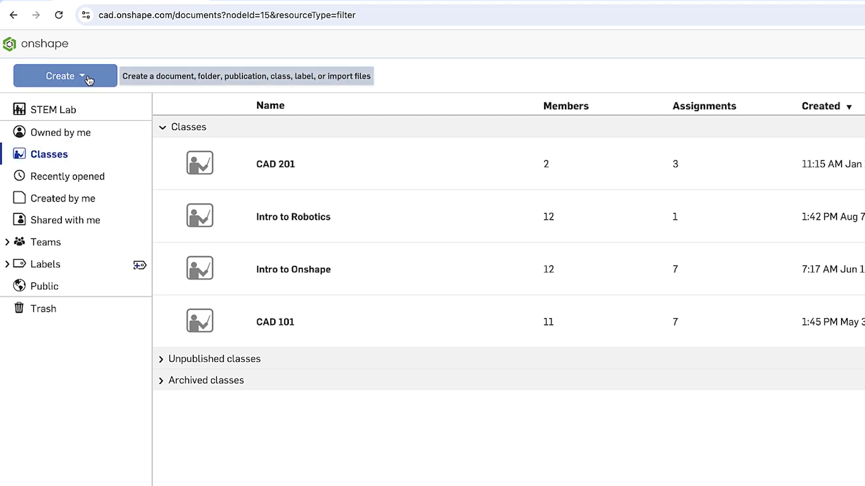
{"action": "left_click", "coordinate": [61, 76]}
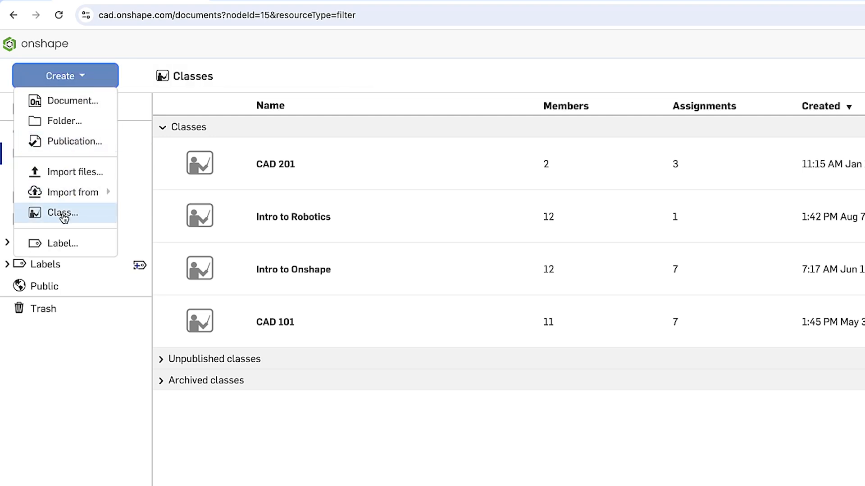
- Create a new class named CAD 301 in the STEM Lab classroom
{"action": "left_click", "coordinate": [63, 213]}
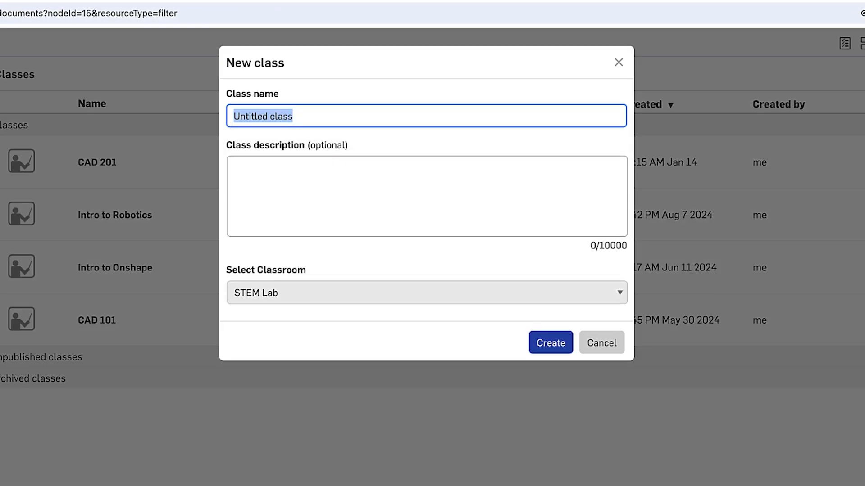
{"action": "type", "text": "CAD 301"}
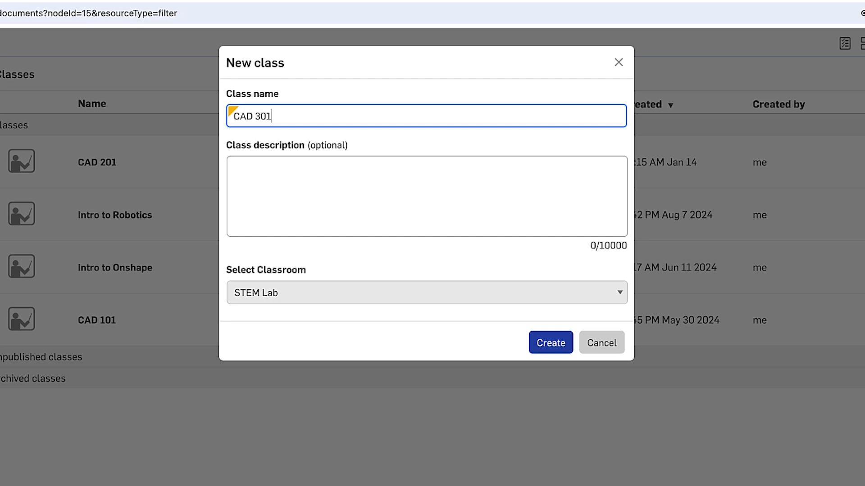
{"action": "left_click", "coordinate": [550, 342]}
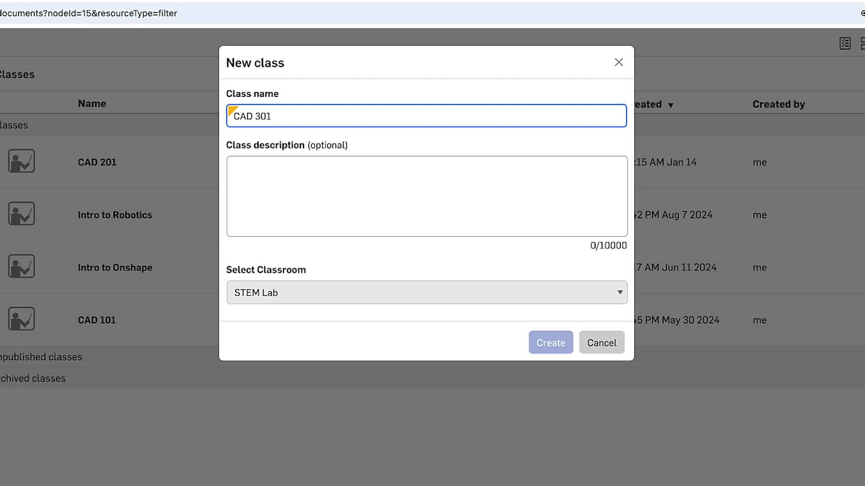
{"action": "left_click", "coordinate": [550, 342]}
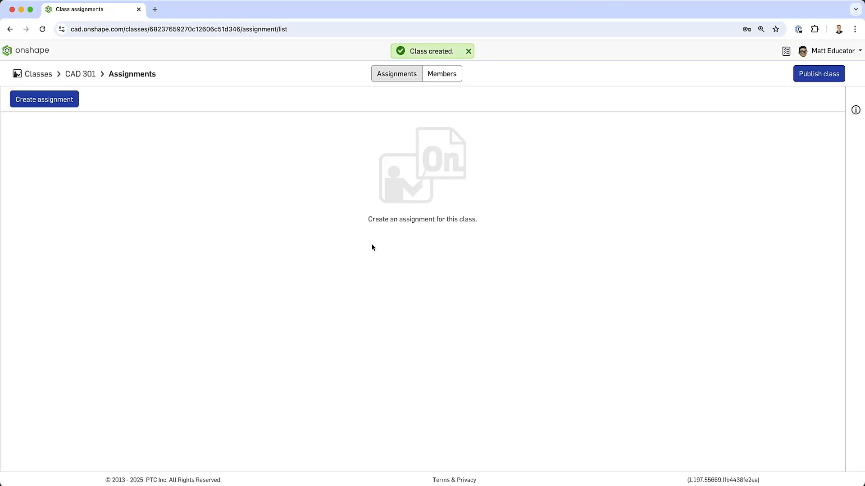
- Add Zoe and Igor to CAD 301 as students from the Members tab
{"action": "left_click", "coordinate": [441, 73]}
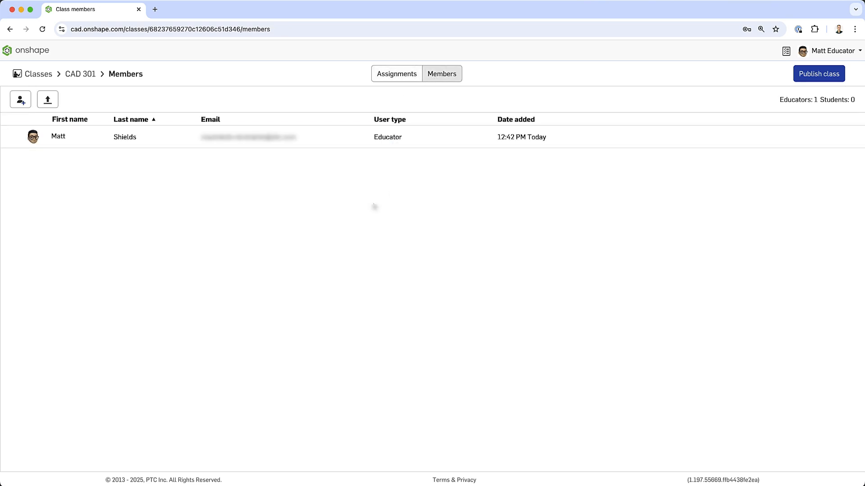
{"action": "left_click", "coordinate": [20, 100]}
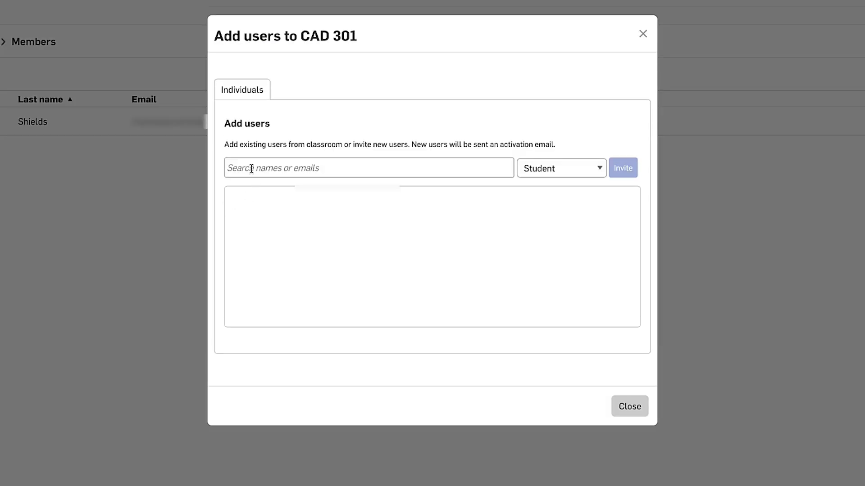
{"action": "left_click", "coordinate": [369, 167]}
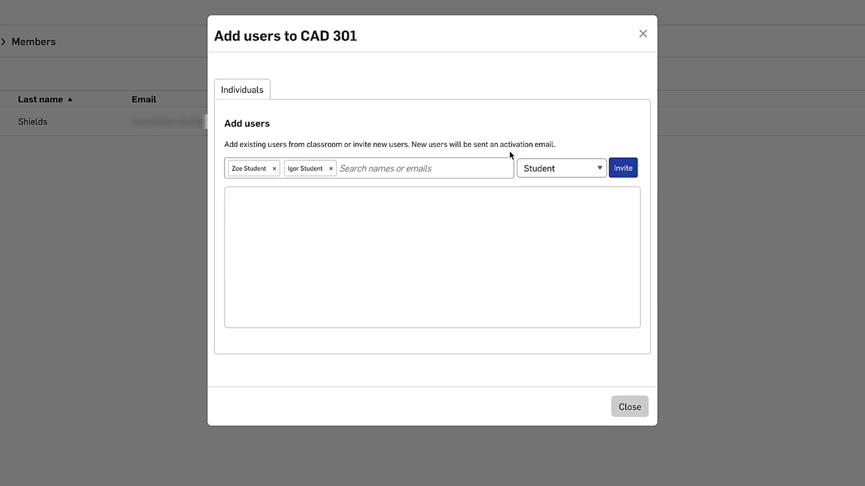
{"action": "left_click", "coordinate": [560, 168]}
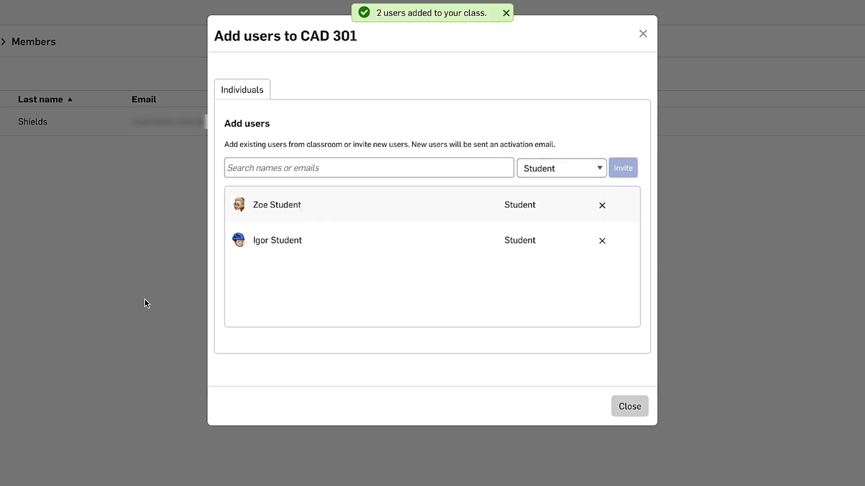
{"action": "left_click", "coordinate": [629, 407]}
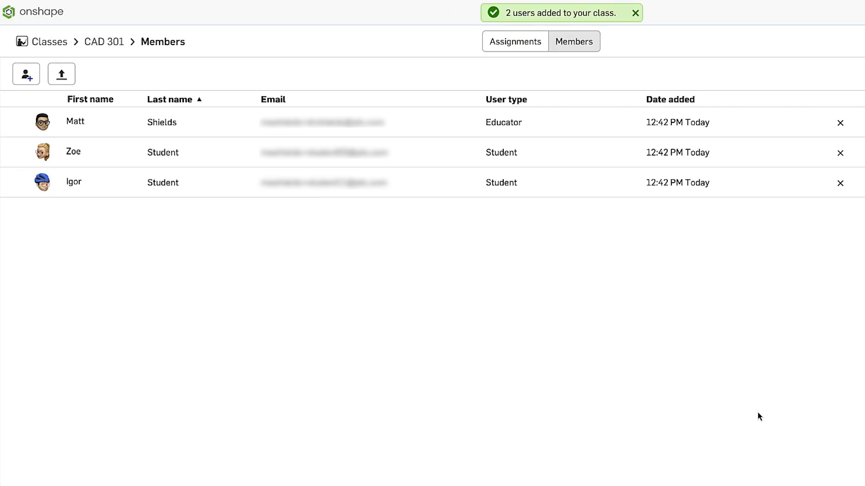
{"action": "mouse_move", "coordinate": [60, 74]}
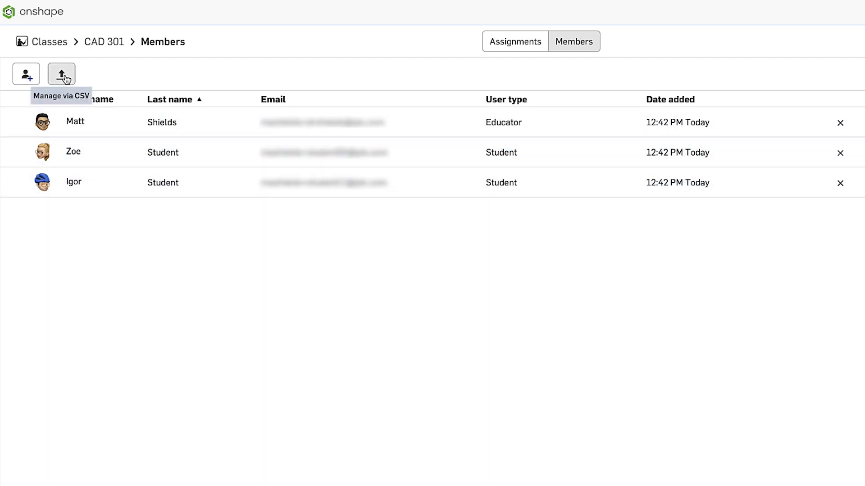
- Import ten more members into CAD 301 from a CSV file of class members
{"action": "left_click", "coordinate": [60, 73]}
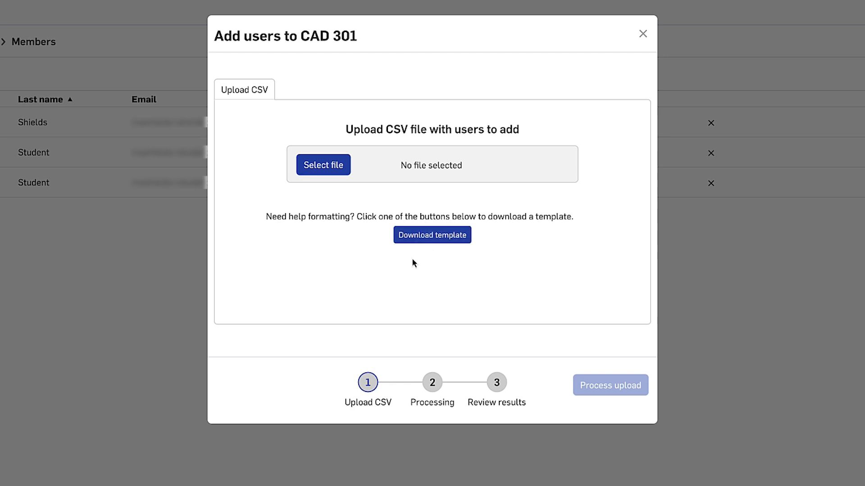
{"action": "mouse_move", "coordinate": [385, 288]}
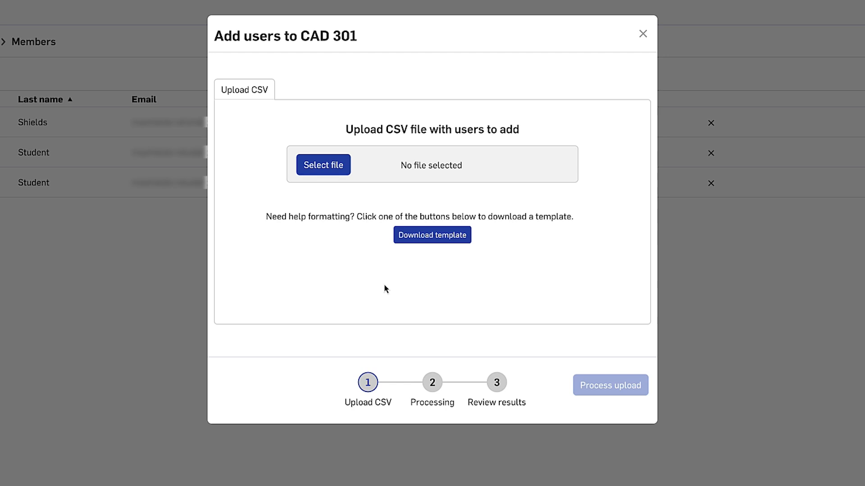
{"action": "left_click", "coordinate": [323, 164]}
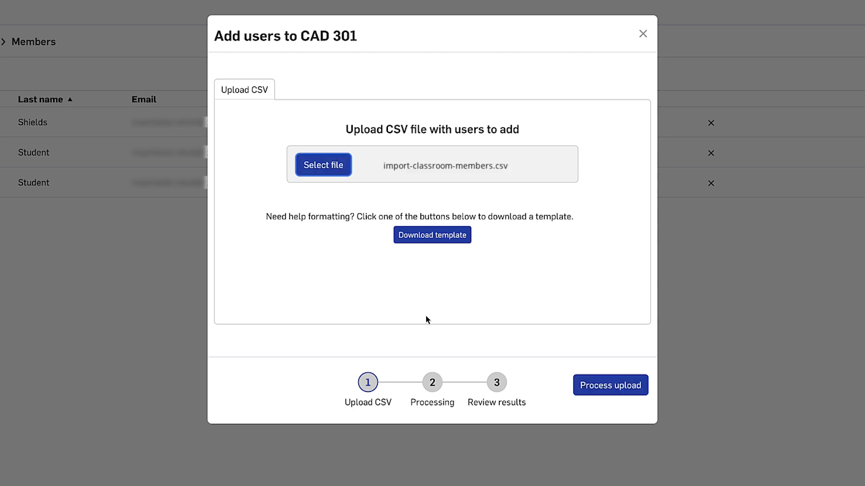
{"action": "mouse_move", "coordinate": [431, 316]}
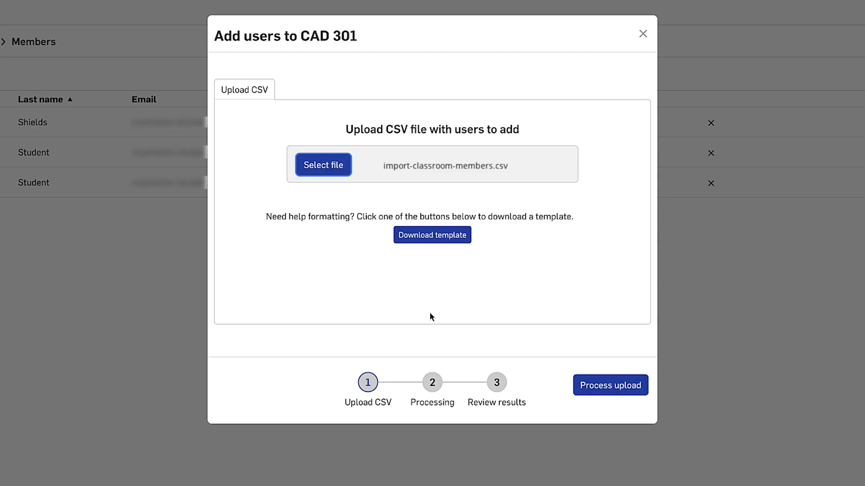
{"action": "mouse_move", "coordinate": [416, 307]}
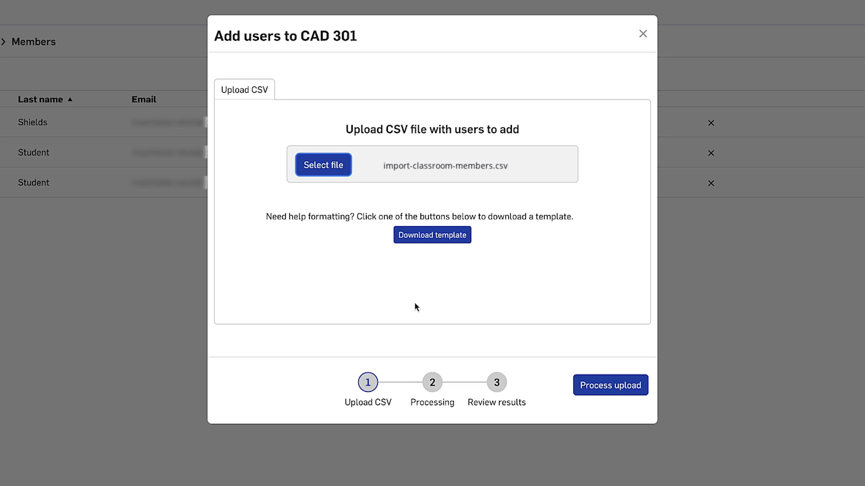
{"action": "left_click", "coordinate": [610, 385]}
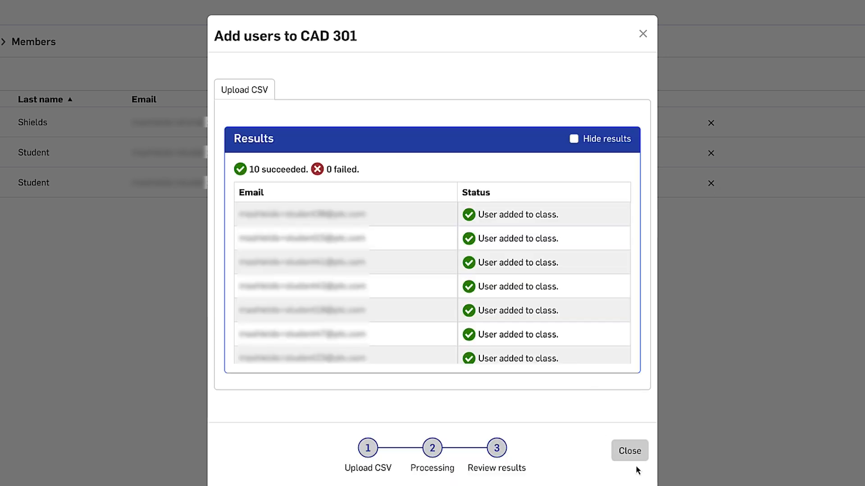
{"action": "left_click", "coordinate": [630, 450]}
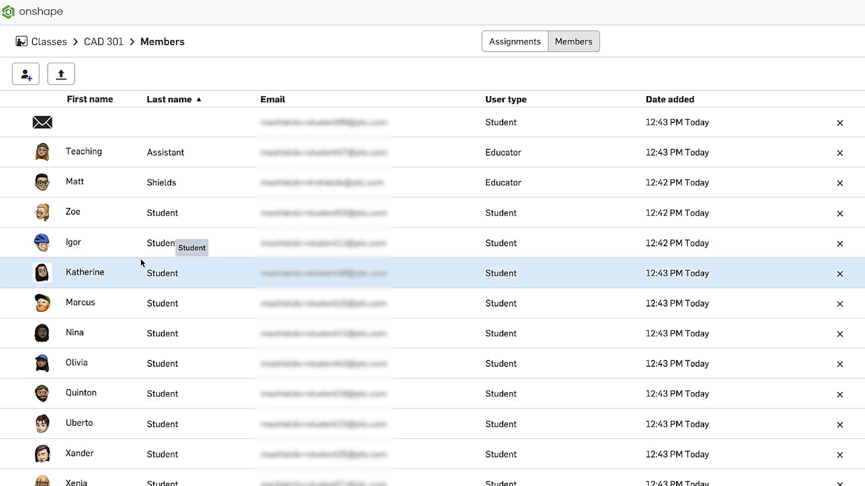
{"action": "mouse_move", "coordinate": [142, 264]}
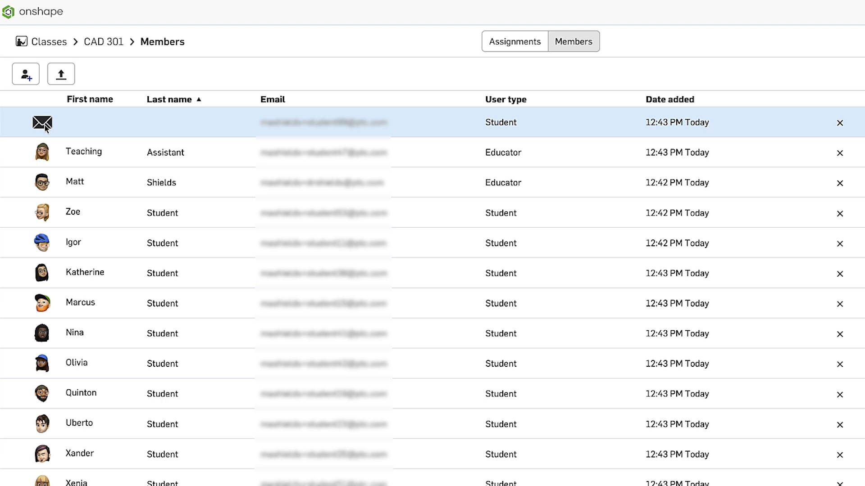
{"action": "mouse_move", "coordinate": [431, 84]}
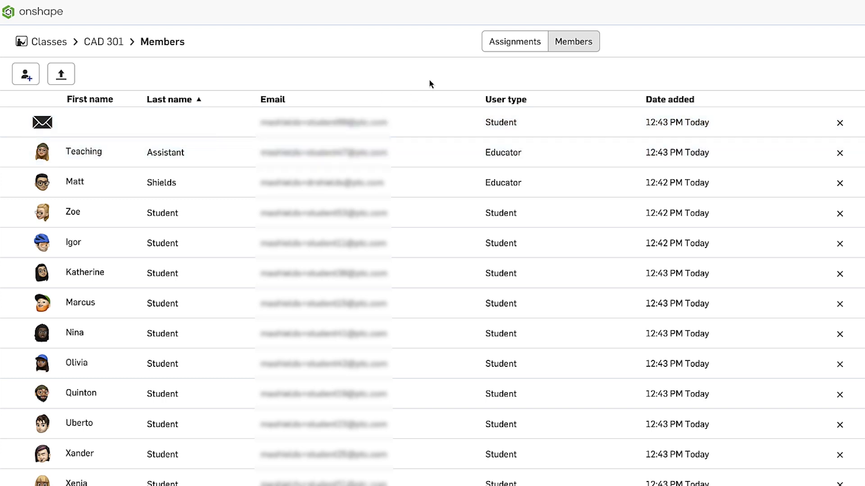
- Start a new assignment named Lesson 01 from the CAD 301 Assignments tab
{"action": "left_click", "coordinate": [513, 42]}
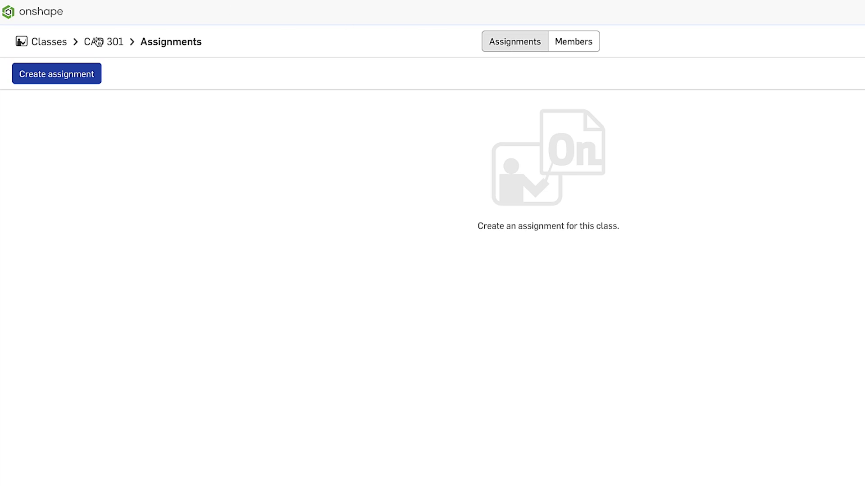
{"action": "left_click", "coordinate": [55, 73]}
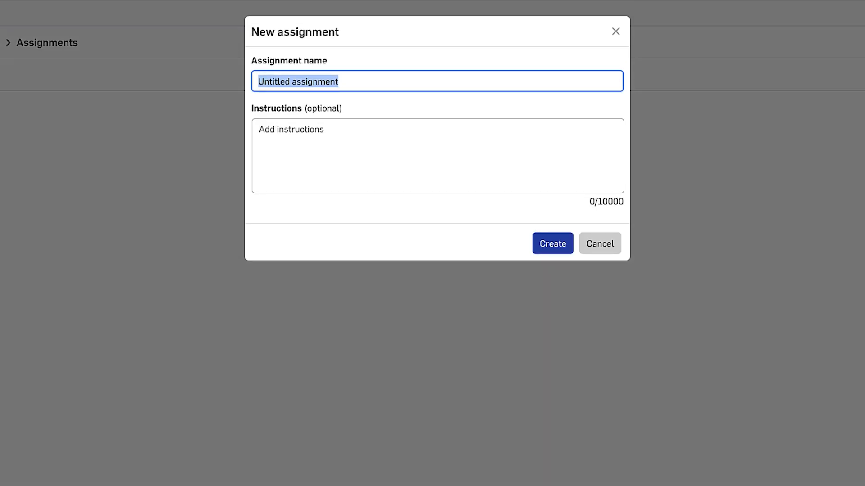
{"action": "type", "text": "Lesson 01"}
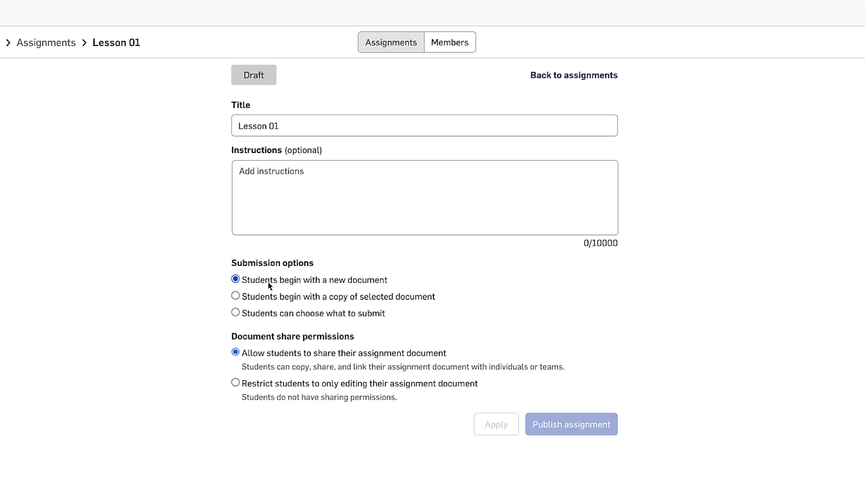
{"action": "mouse_move", "coordinate": [293, 289]}
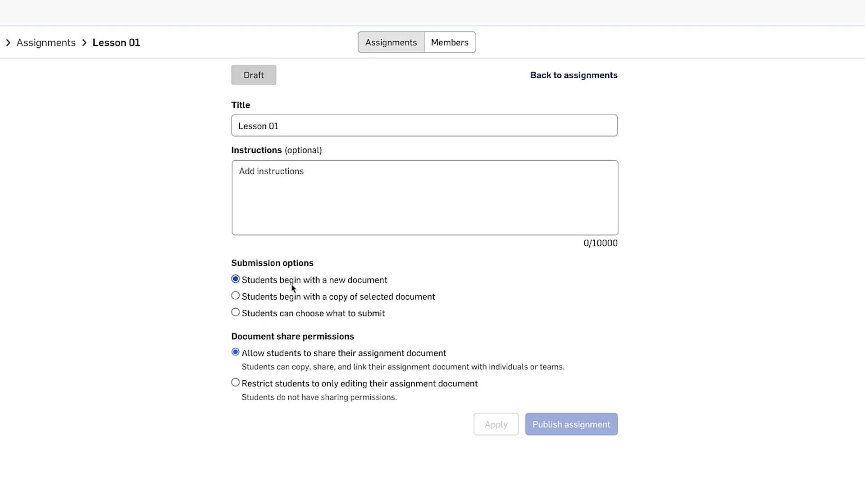
{"action": "mouse_move", "coordinate": [274, 303]}
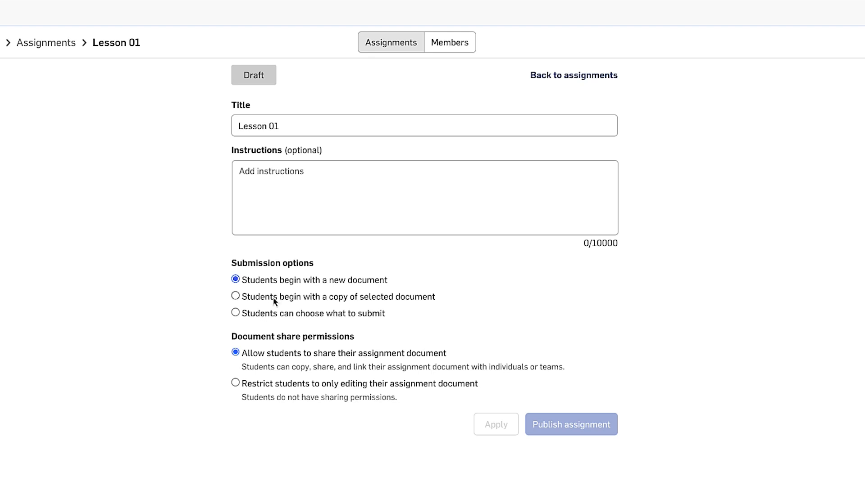
- Have students begin from a copy of Pipe Flange - Starter Doc in Starter Docs
{"action": "left_click", "coordinate": [235, 296]}
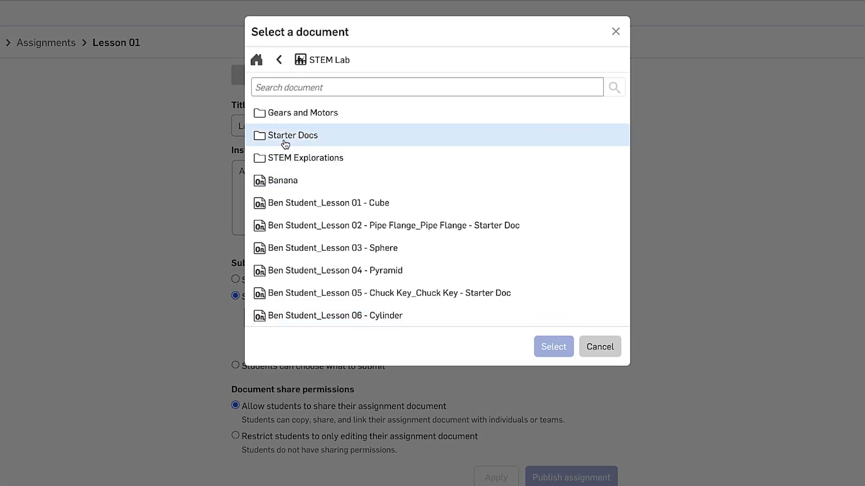
{"action": "double_click", "coordinate": [293, 136]}
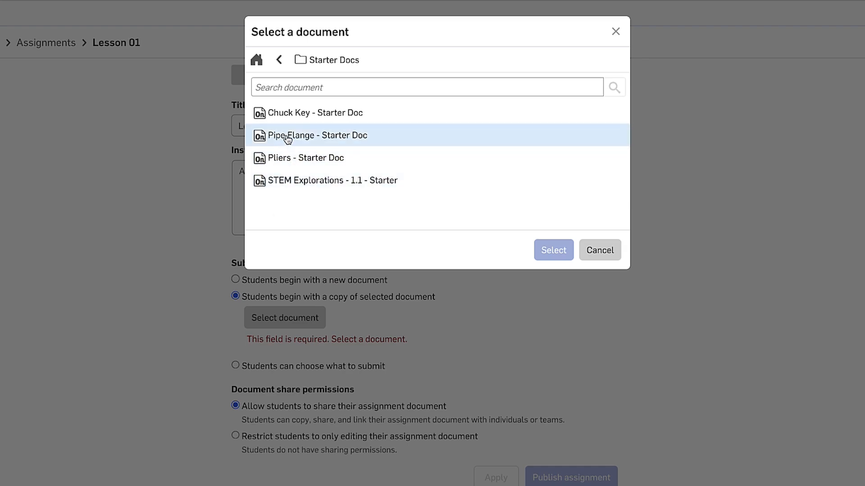
{"action": "left_click", "coordinate": [553, 250]}
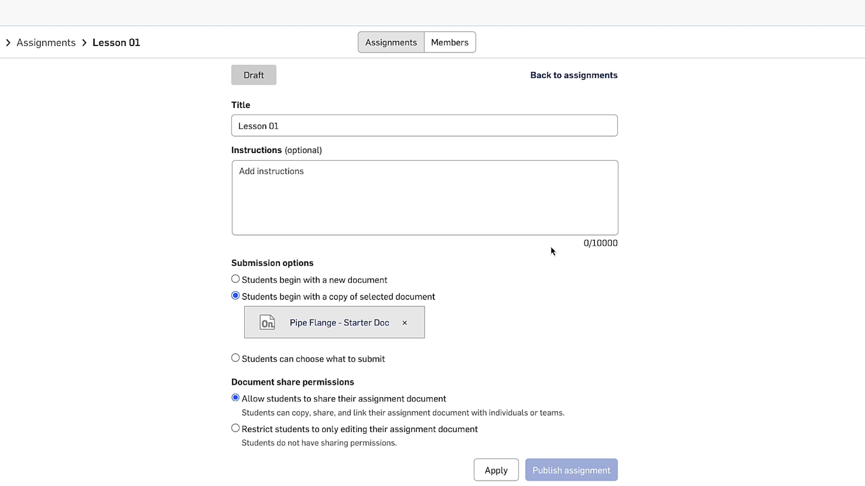
{"action": "mouse_move", "coordinate": [225, 331]}
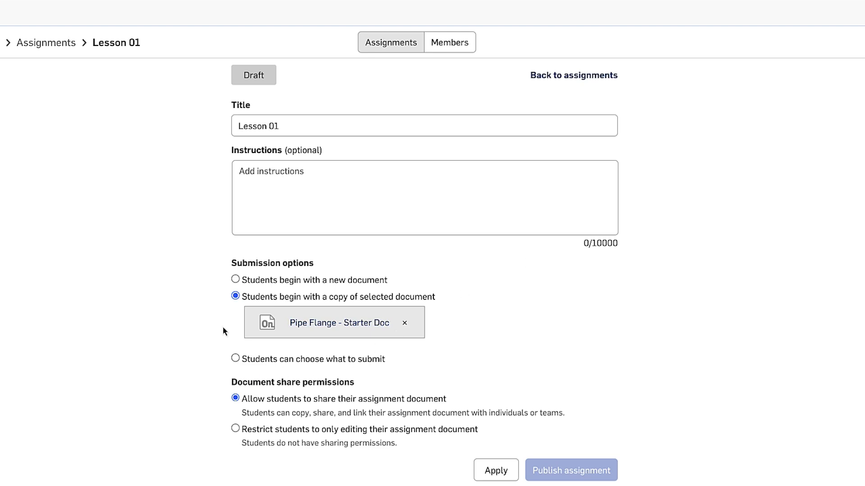
{"action": "mouse_move", "coordinate": [219, 370]}
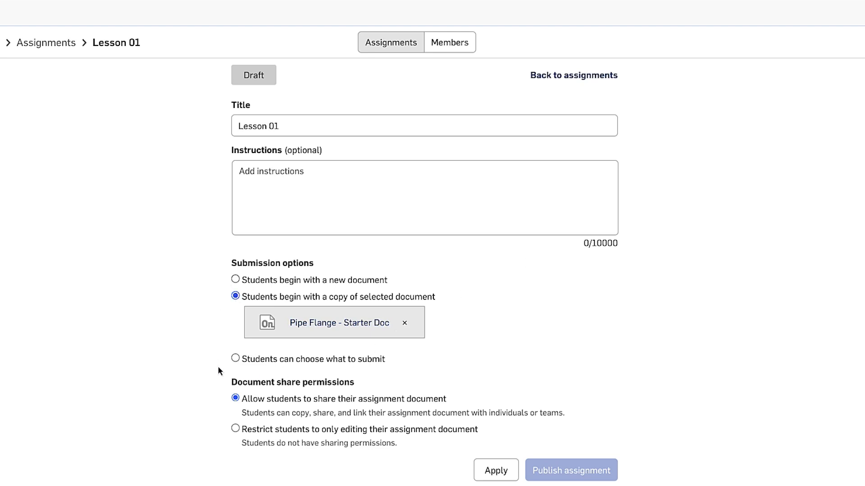
{"action": "mouse_move", "coordinate": [242, 389]}
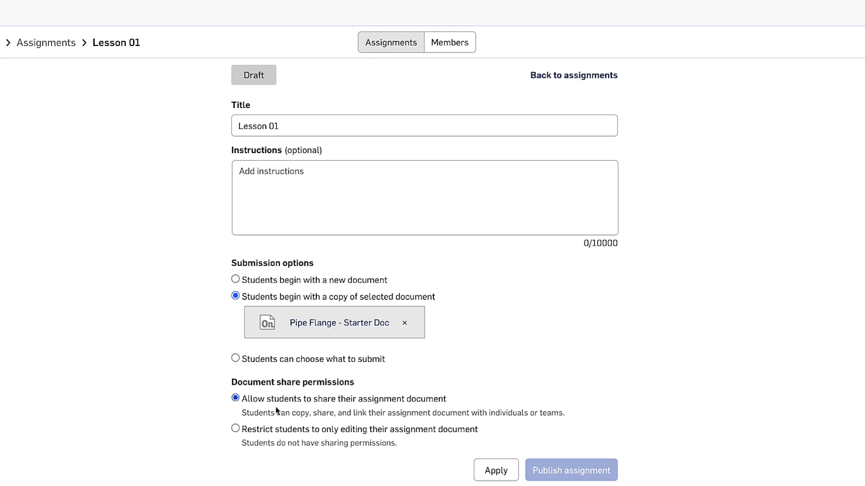
{"action": "mouse_move", "coordinate": [289, 404]}
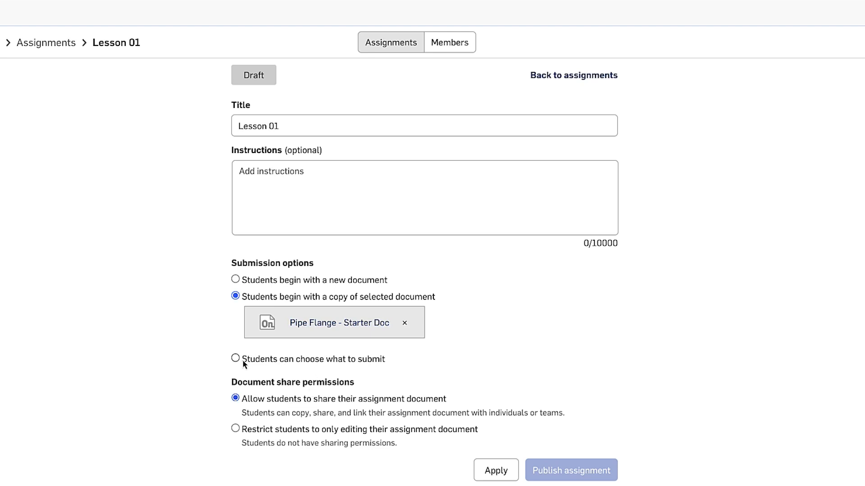
{"action": "mouse_move", "coordinate": [346, 365]}
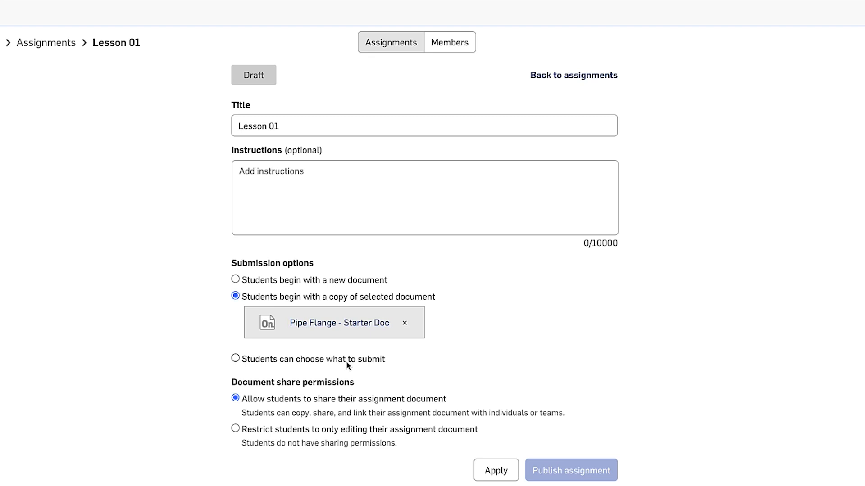
{"action": "mouse_move", "coordinate": [336, 297]}
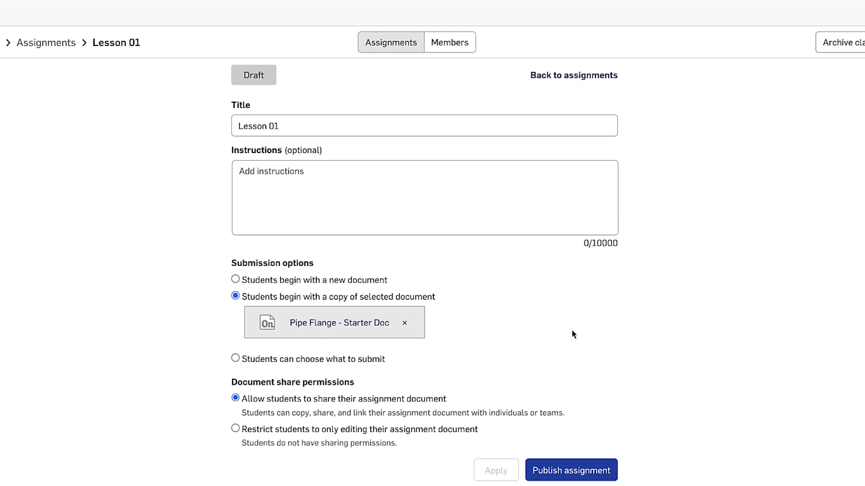
- Publish Lesson 01 and collapse its details to show eleven students, all Not started
{"action": "left_click", "coordinate": [571, 470]}
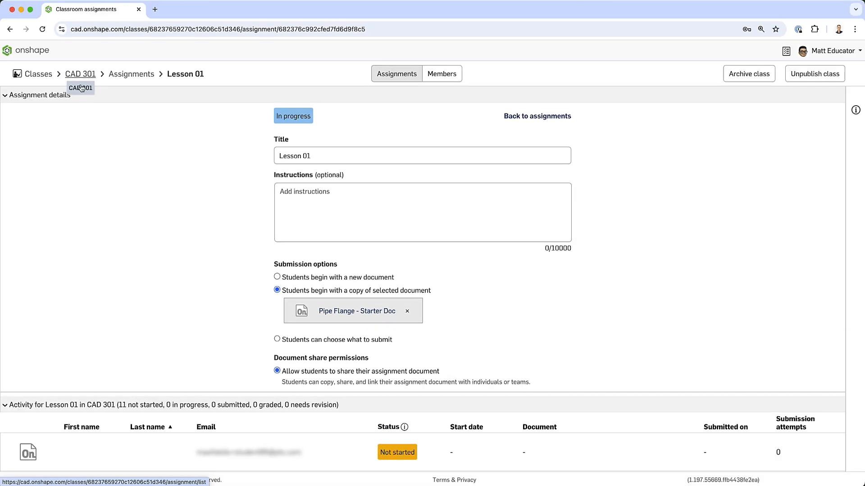
{"action": "left_click", "coordinate": [5, 95]}
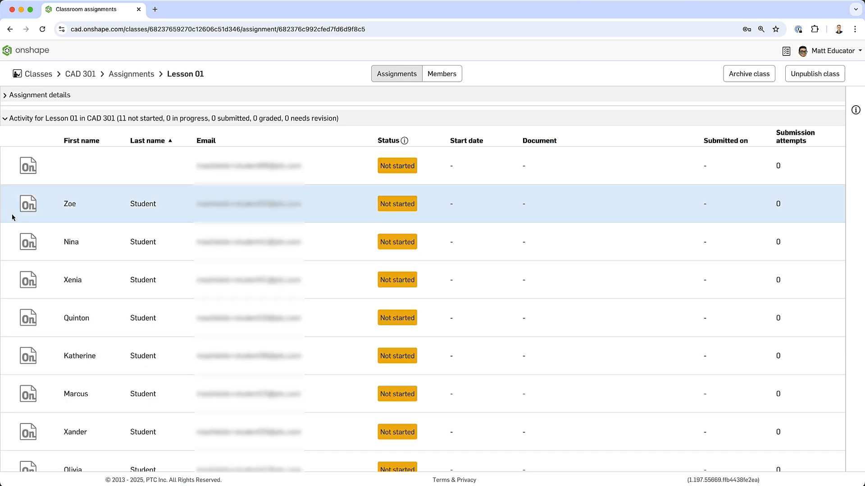
{"action": "mouse_move", "coordinate": [53, 149]}
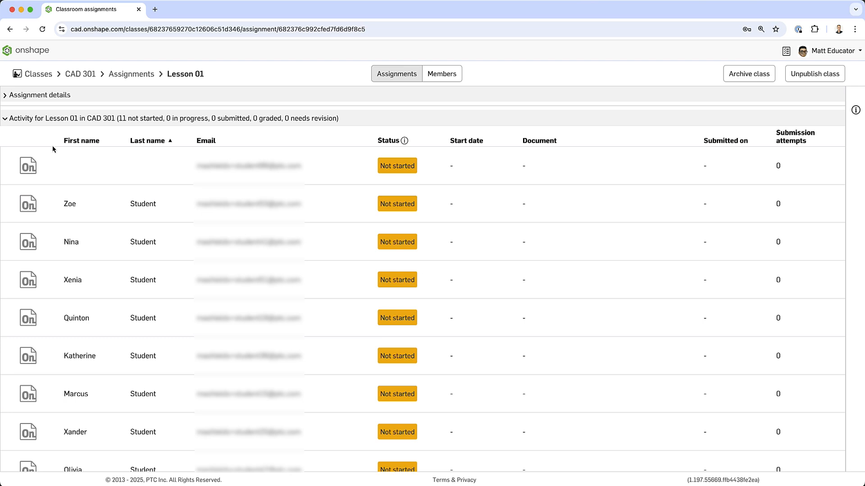